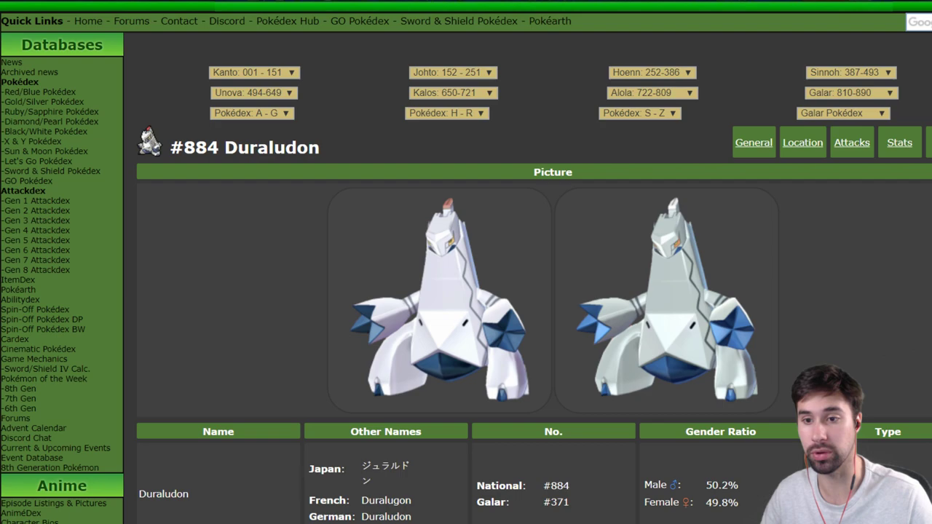
Step: Scroll Duraludon's Serebii page past Damage Taken and Max Moves down to its attack lists
{"action": "scroll", "scroll_direction": "down", "scroll_amount": 3}
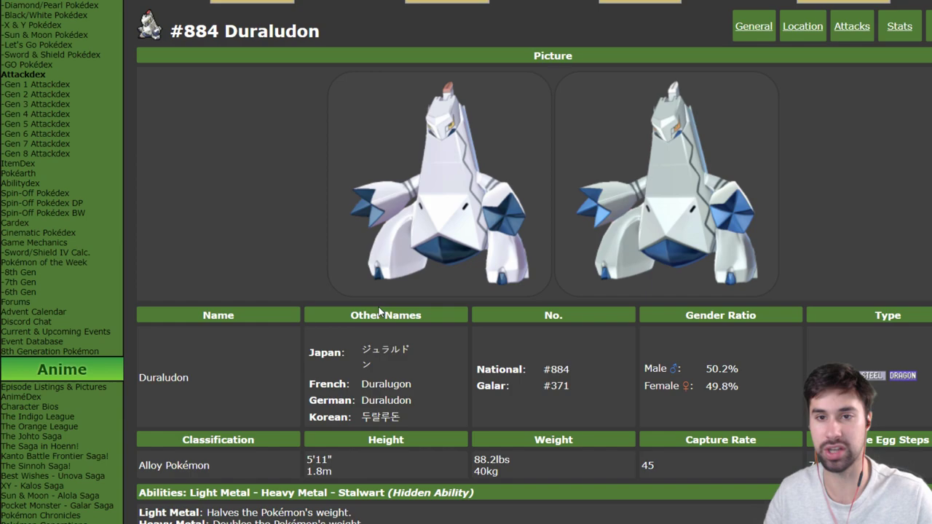
{"action": "mouse_move", "coordinate": [641, 221]}
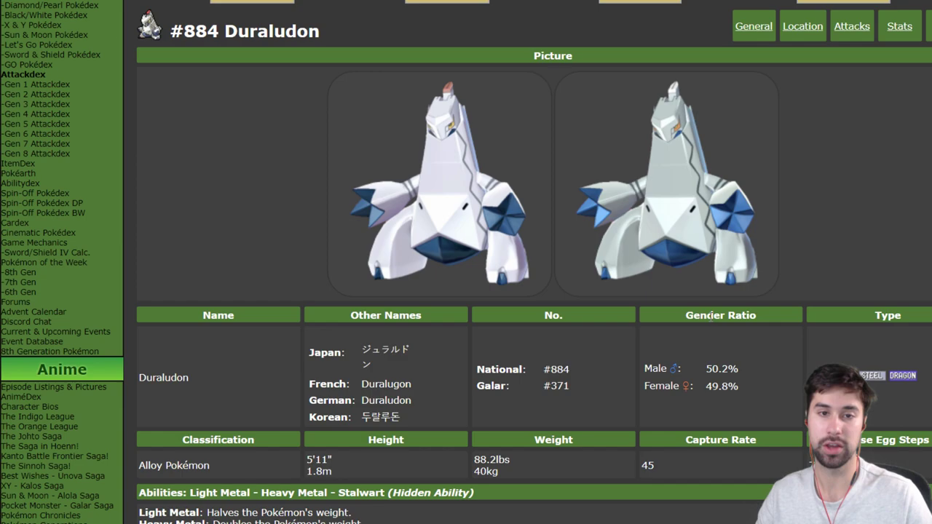
{"action": "mouse_move", "coordinate": [693, 288]}
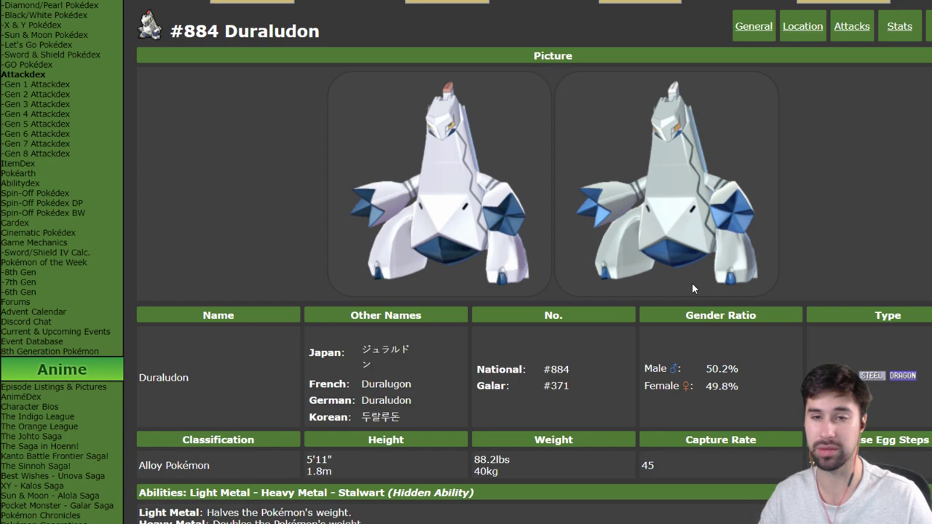
{"action": "scroll", "scroll_direction": "down", "scroll_amount": 3}
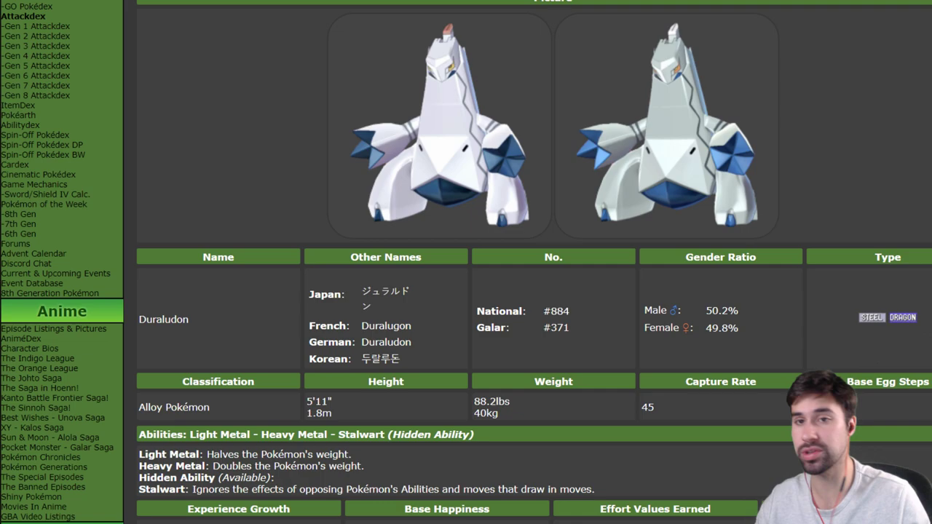
{"action": "scroll", "scroll_direction": "down", "scroll_amount": 3}
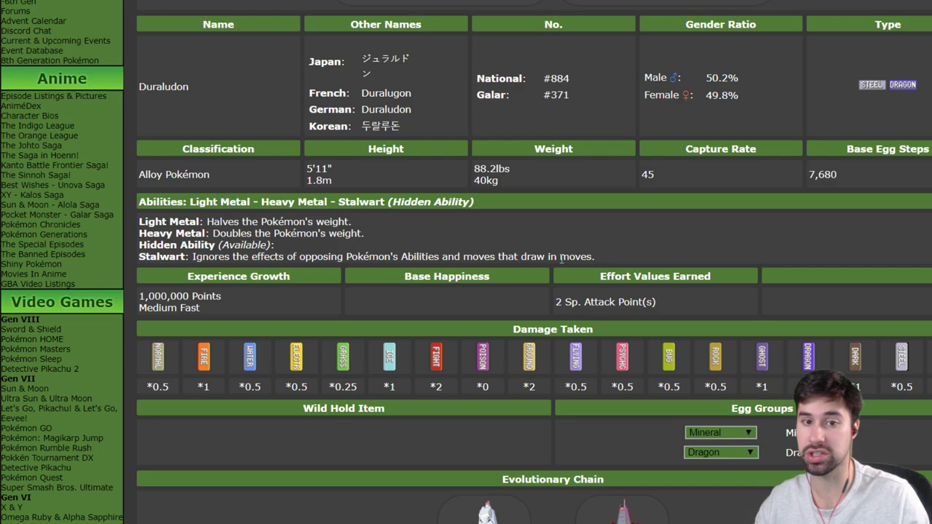
{"action": "scroll", "scroll_direction": "down", "scroll_amount": 3}
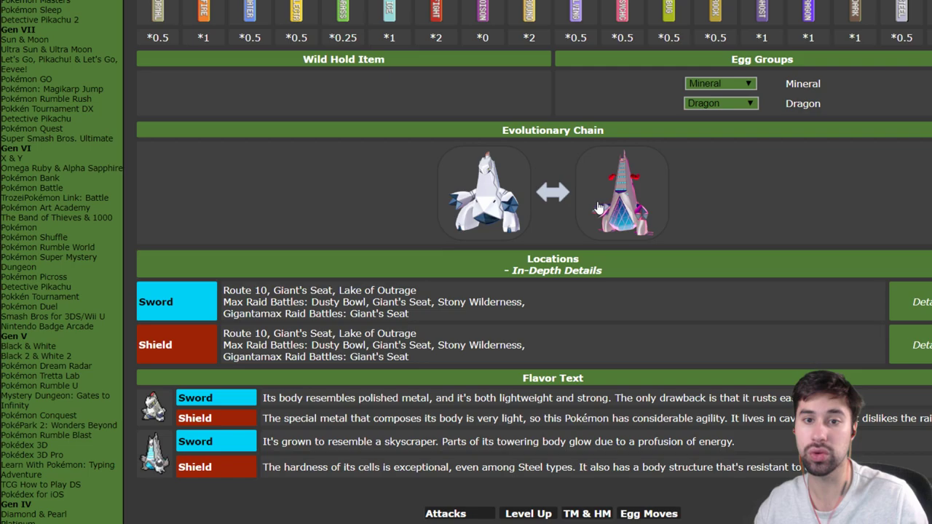
{"action": "scroll", "scroll_direction": "down", "scroll_amount": 3}
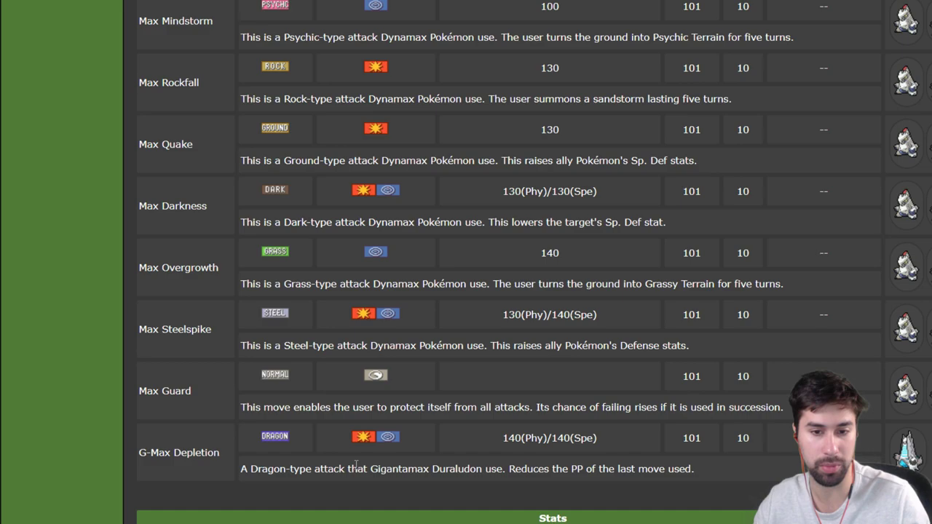
{"action": "scroll", "scroll_direction": "down", "scroll_amount": 3}
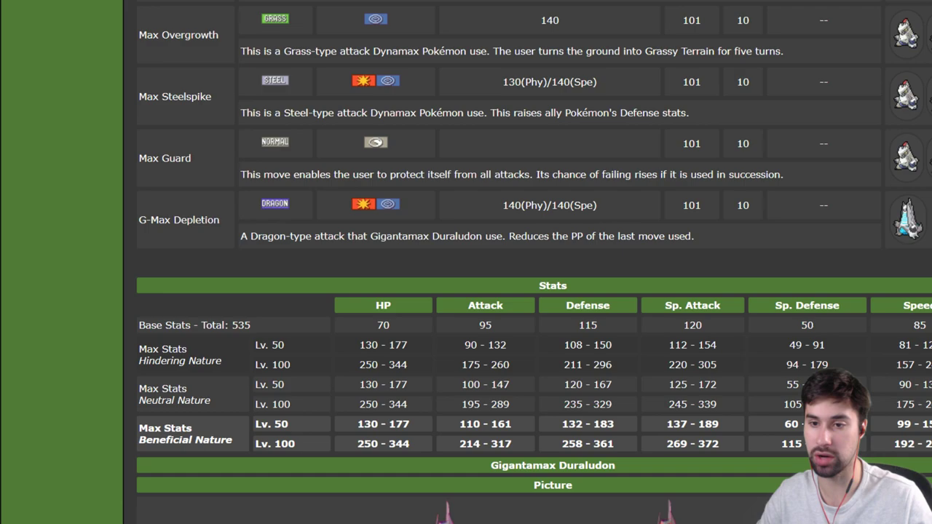
{"action": "scroll", "scroll_direction": "down", "scroll_amount": 3}
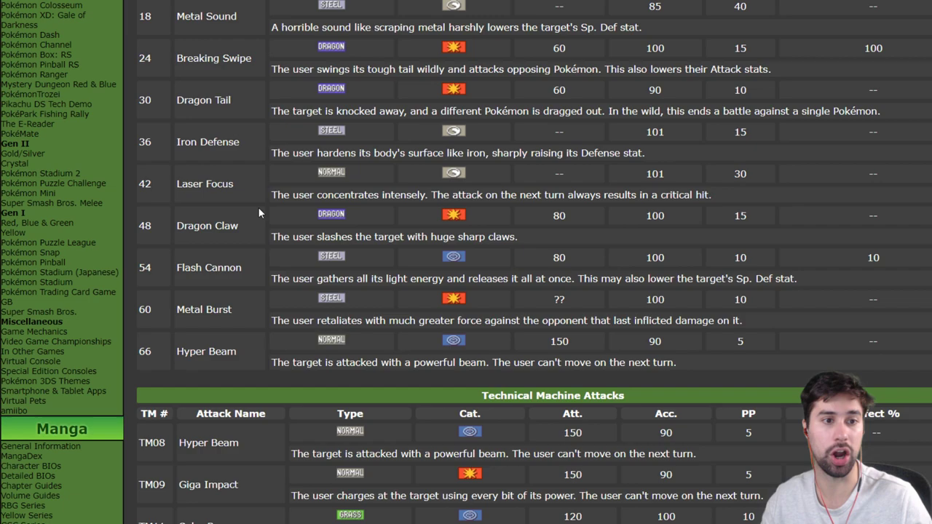
Step: Scroll through Duraludon's TM and Technical Record attacks to the start of its Egg Moves
{"action": "scroll", "scroll_direction": "down", "scroll_amount": 3}
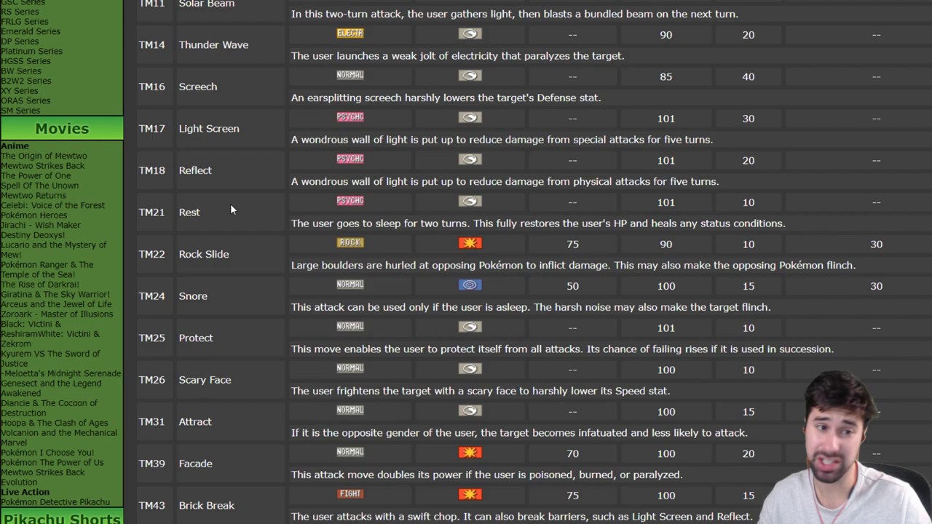
{"action": "scroll", "scroll_direction": "down", "scroll_amount": 3}
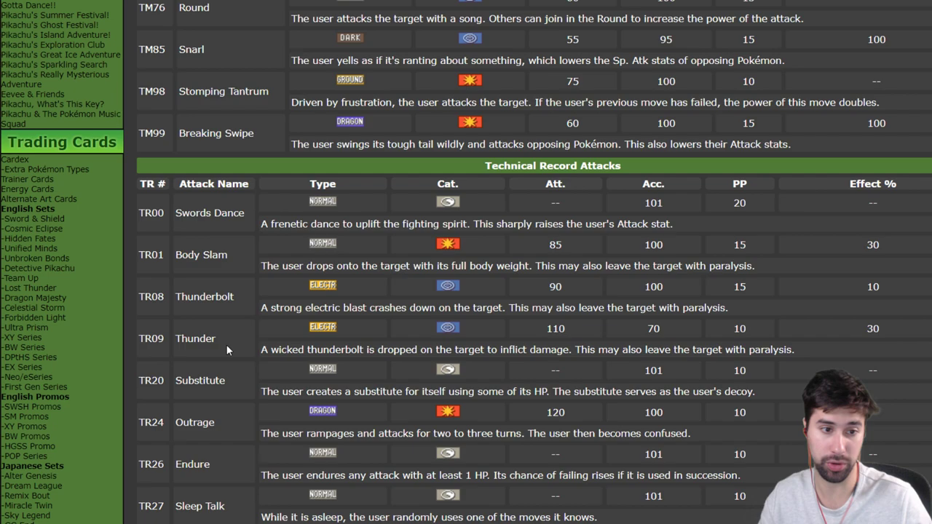
{"action": "scroll", "scroll_direction": "down", "scroll_amount": 3}
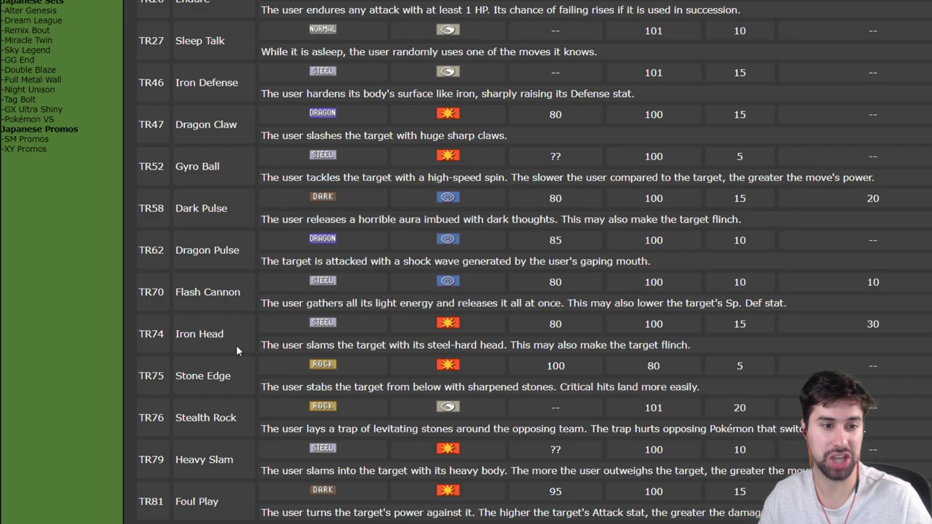
{"action": "scroll", "scroll_direction": "down", "scroll_amount": 3}
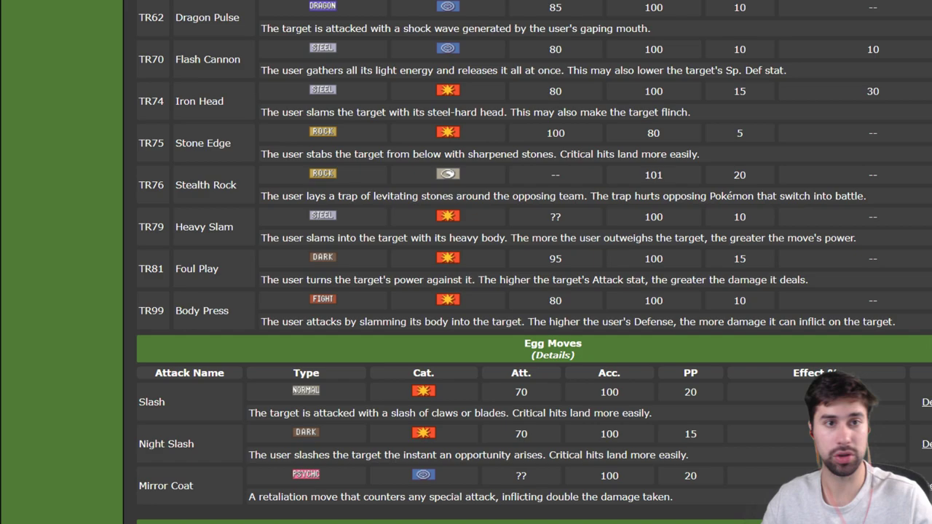
{"action": "mouse_move", "coordinate": [879, 68]}
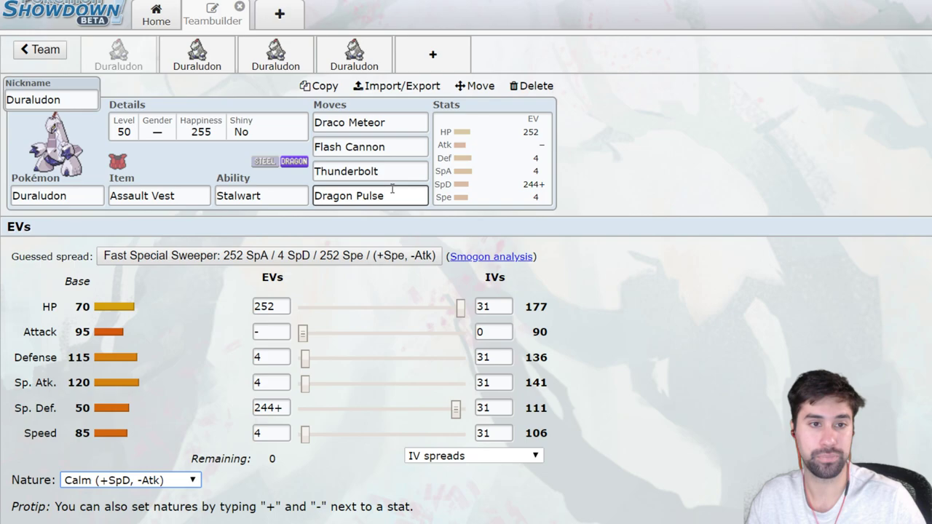
Step: Replace Duraludon's fourth move Dragon Pulse with a searched Dragon move, then pick another opposing set
{"action": "left_click", "coordinate": [370, 195]}
{"action": "type", "text": "Snarl"}
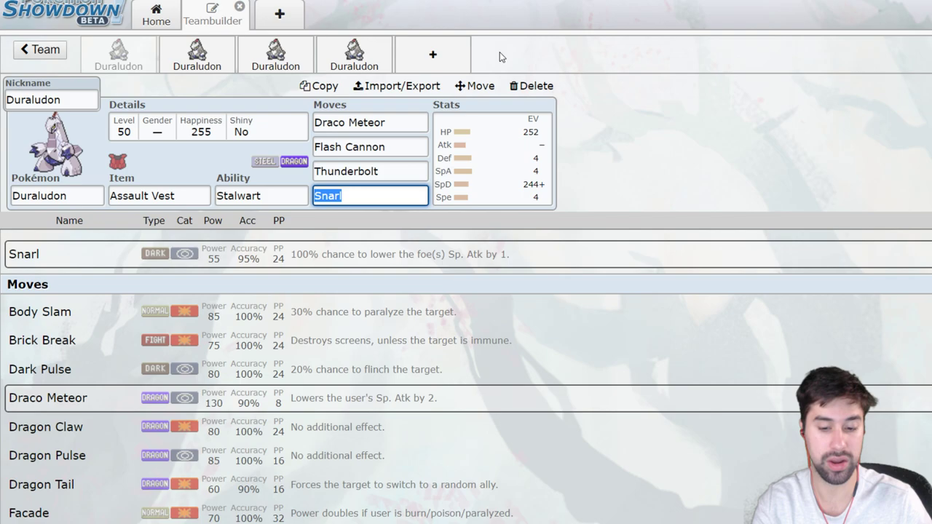
{"action": "left_click", "coordinate": [370, 195]}
{"action": "type", "text": "Metal Burst"}
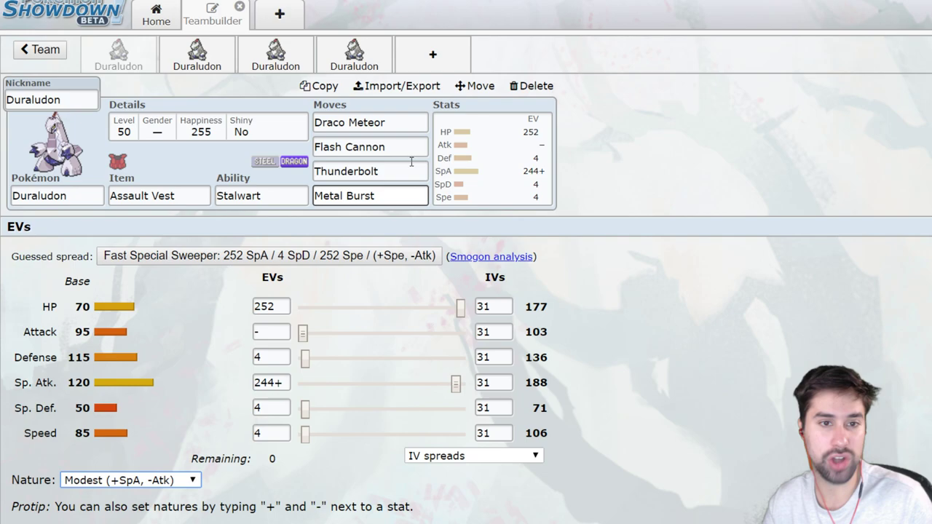
{"action": "type", "text": "drag"}
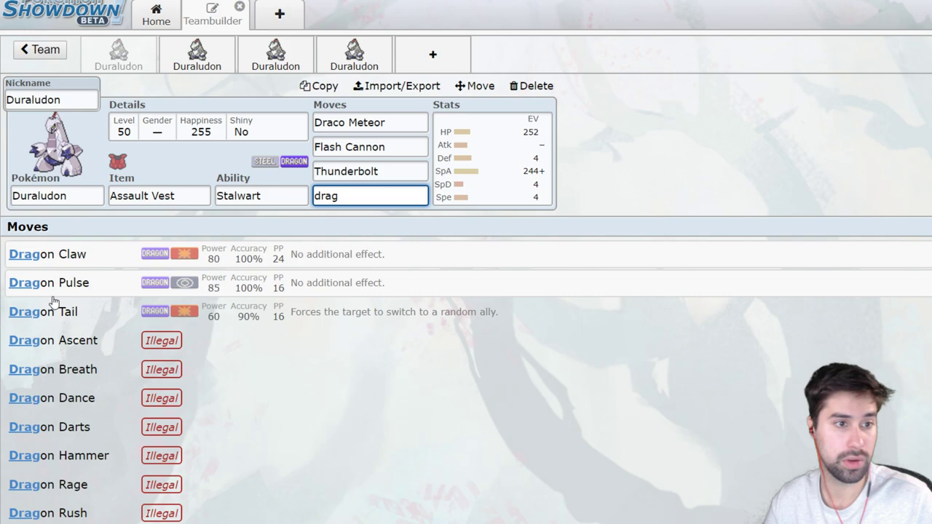
{"action": "left_click", "coordinate": [50, 282]}
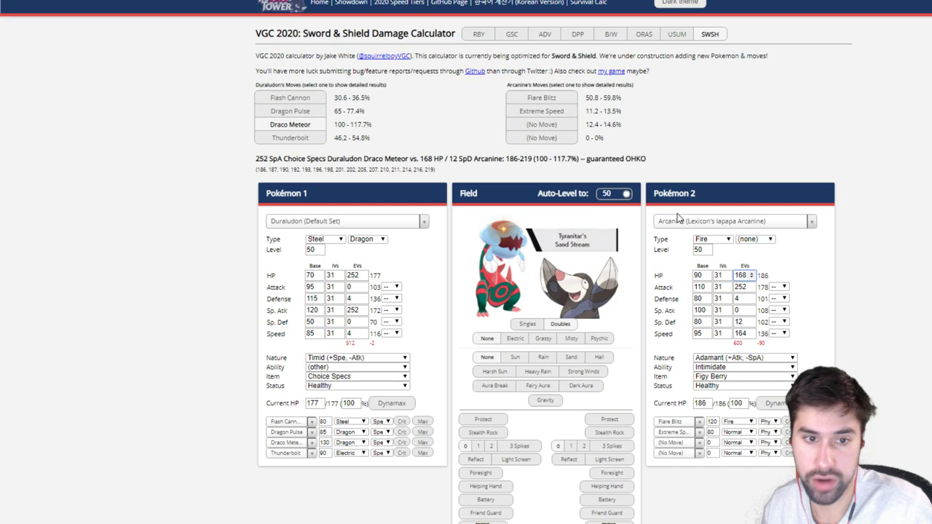
{"action": "left_click", "coordinate": [731, 221]}
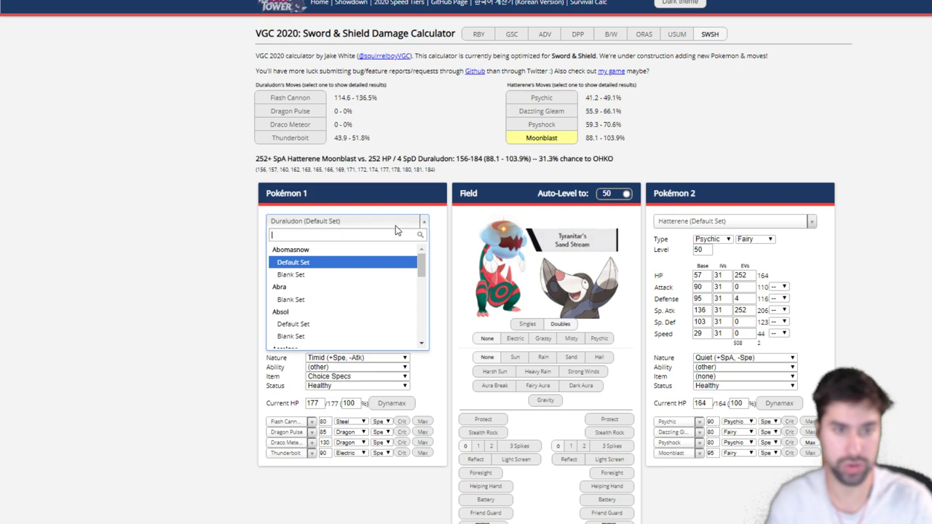
Step: Reset Duraludon to a blank set with Thunderbolt as its first move, a likely 3HKO on Arcanine
{"action": "left_click", "coordinate": [731, 221]}
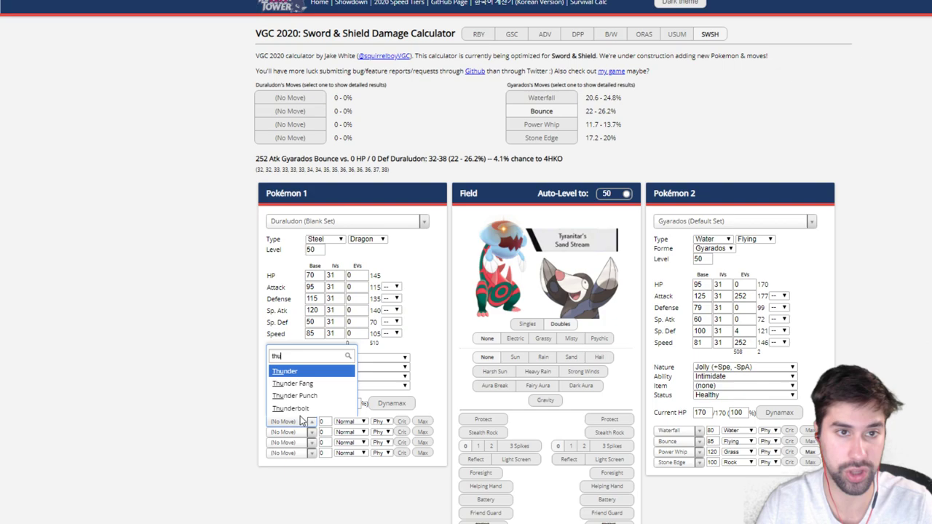
{"action": "left_click", "coordinate": [291, 408]}
{"action": "type", "text": "252"}
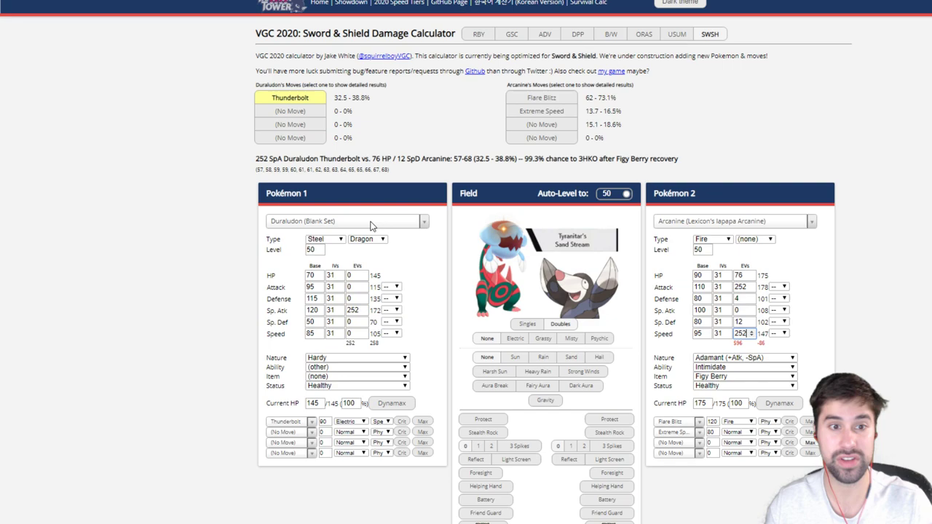
Step: Check Excadrill's Max Quake is only a 2HKO on Shuca Berry Duraludon, then return to Showdown
{"action": "left_click", "coordinate": [731, 221]}
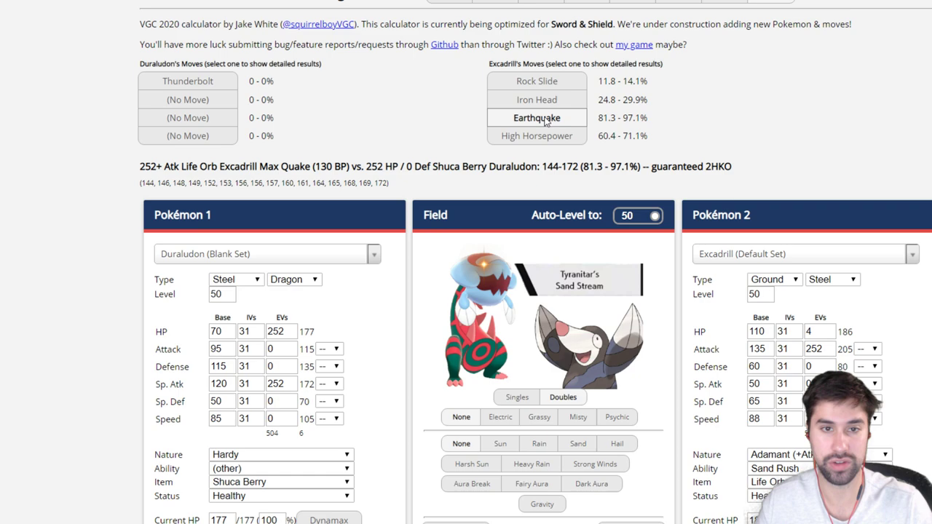
{"action": "scroll", "scroll_direction": "down", "scroll_amount": 3}
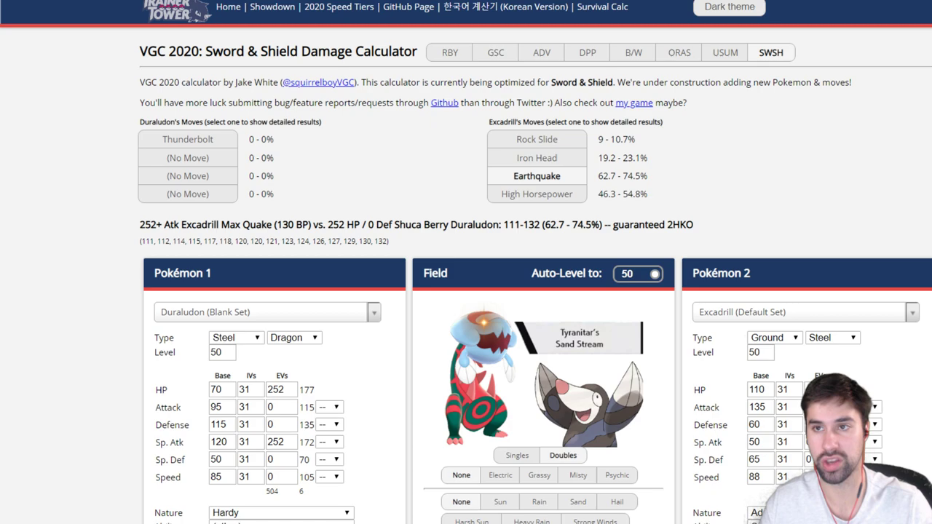
{"action": "left_click", "coordinate": [271, 6]}
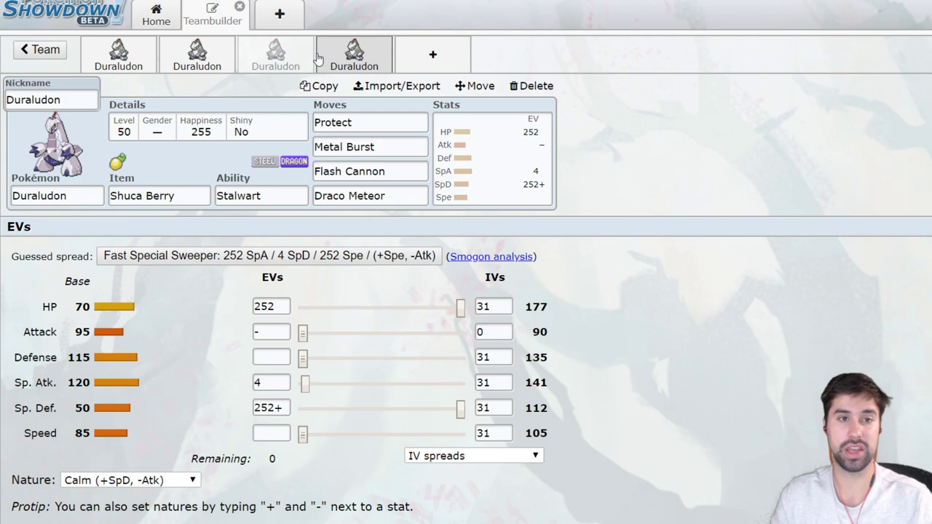
Step: Review the Flash Cannon slot and the Choice Specs Duraludon's moves, then go back to the calculator
{"action": "left_click", "coordinate": [370, 172]}
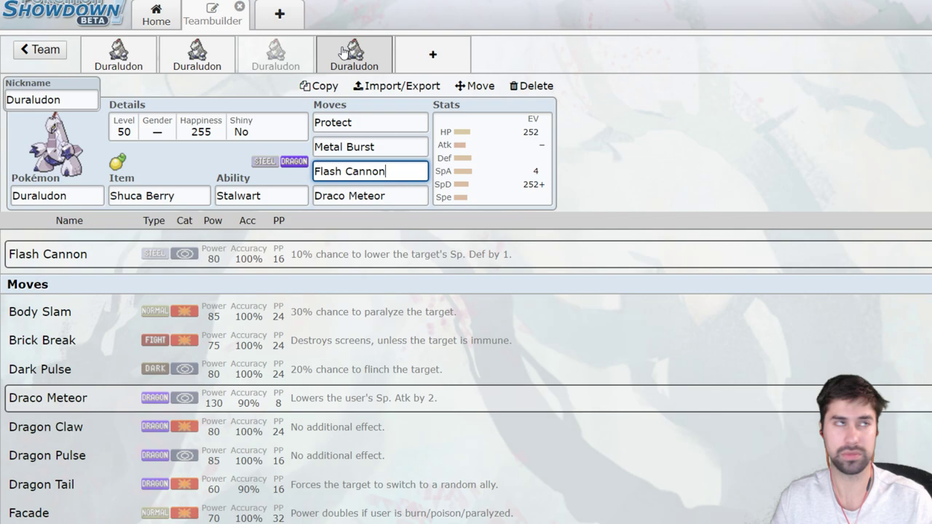
{"action": "left_click", "coordinate": [275, 56]}
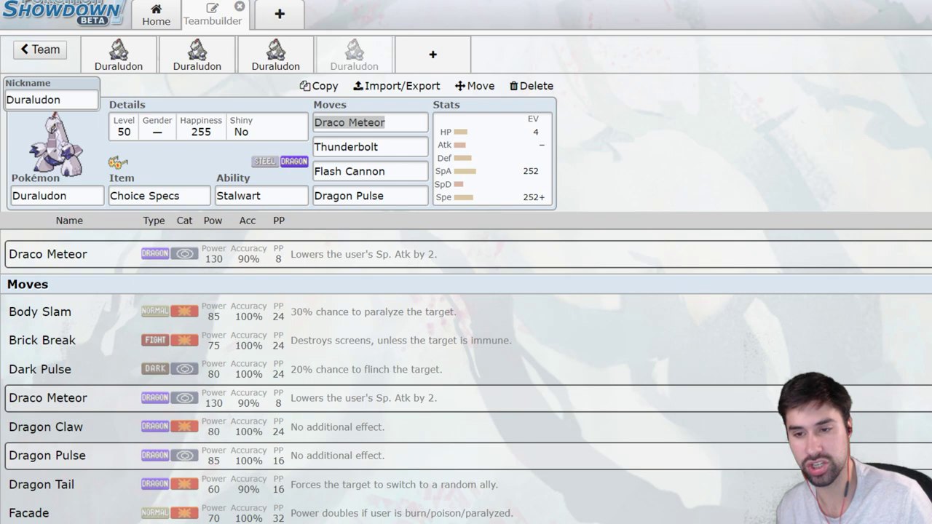
{"action": "left_click", "coordinate": [492, 157]}
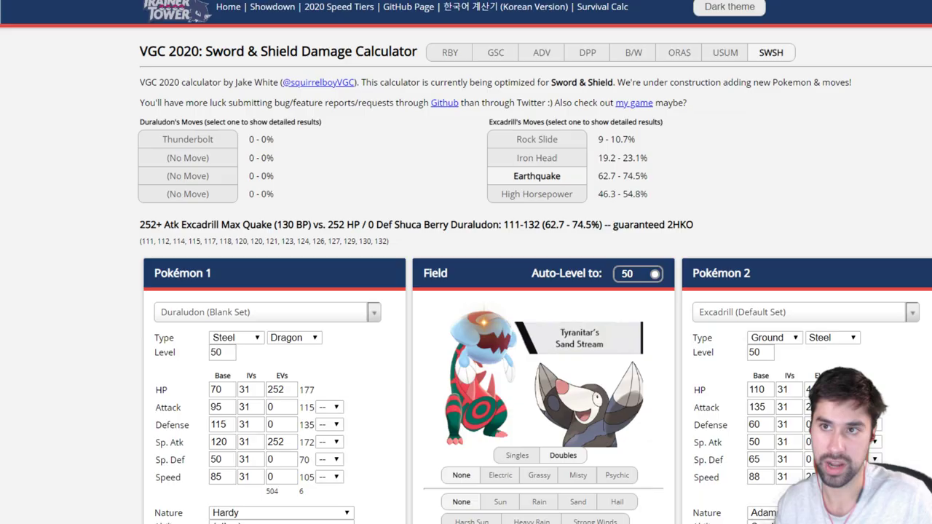
Step: Swap Duraludon's Shuca Berry for Choice Specs, confirm Flash Cannon OHKOs Hatterene, and return to Showdown
{"action": "left_click", "coordinate": [803, 312]}
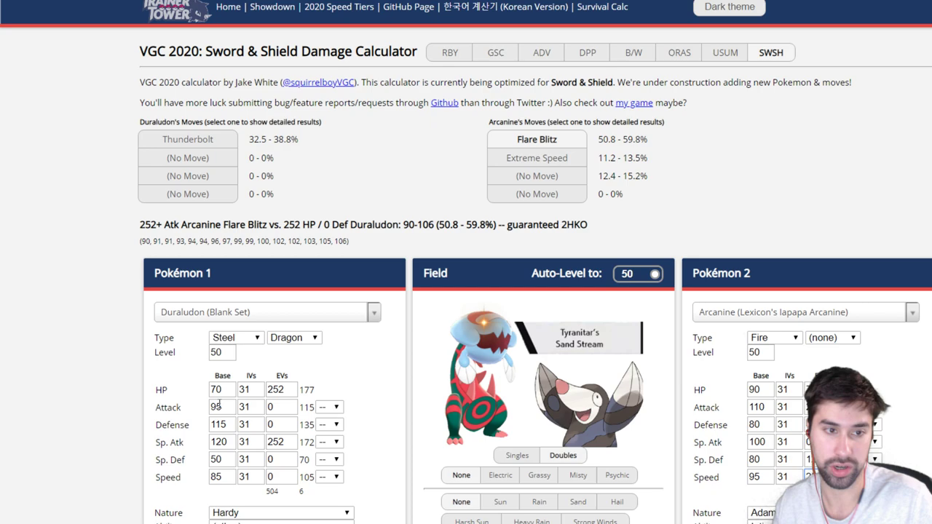
{"action": "scroll", "scroll_direction": "down", "scroll_amount": 3}
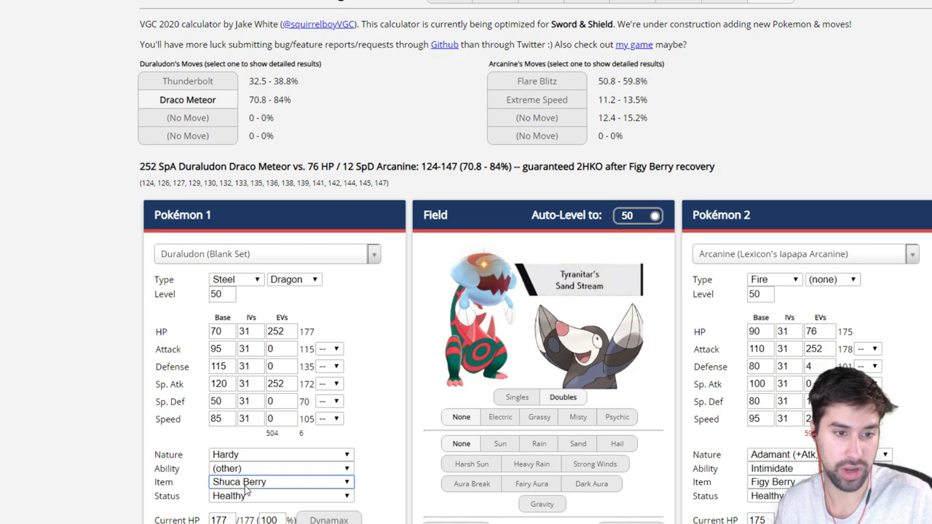
{"action": "left_click", "coordinate": [280, 482]}
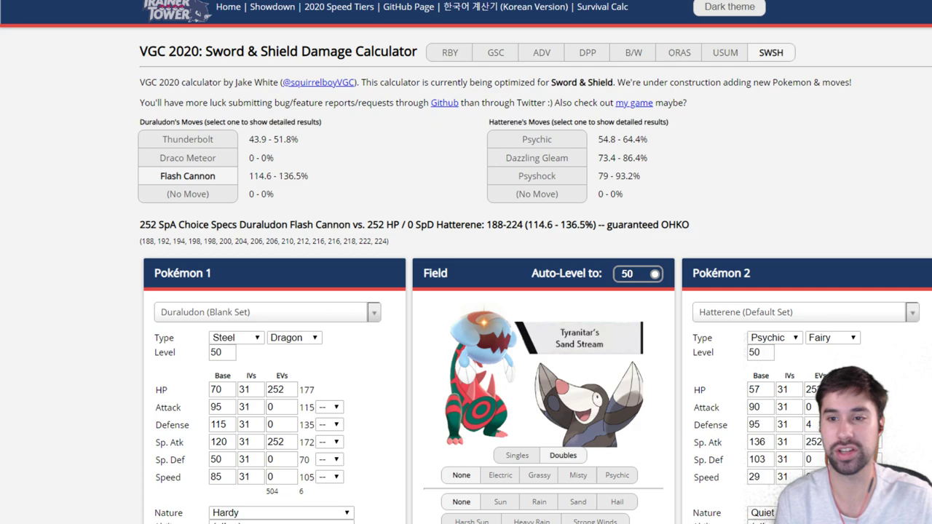
{"action": "left_click", "coordinate": [186, 175]}
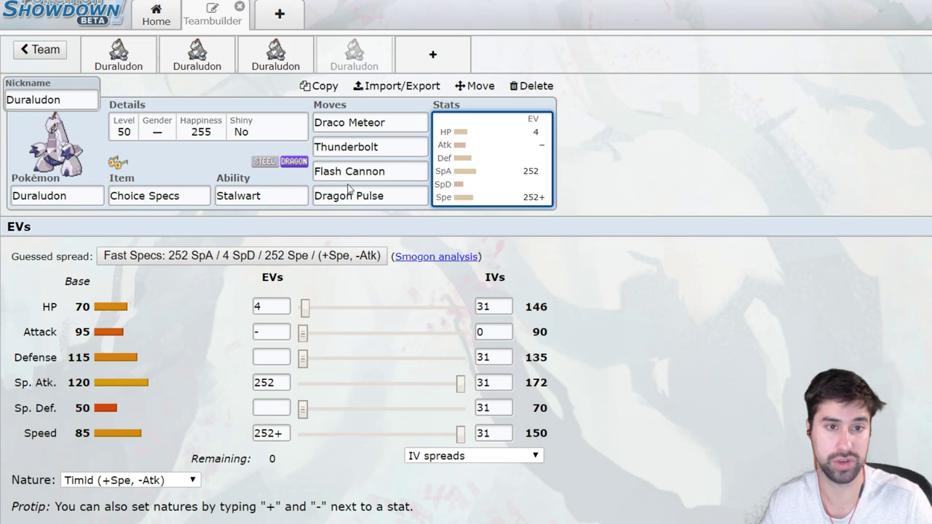
Step: Edit the Life Orb Duraludon's move slots, searching 'metal' and then 'sy' for the last move
{"action": "left_click", "coordinate": [369, 195]}
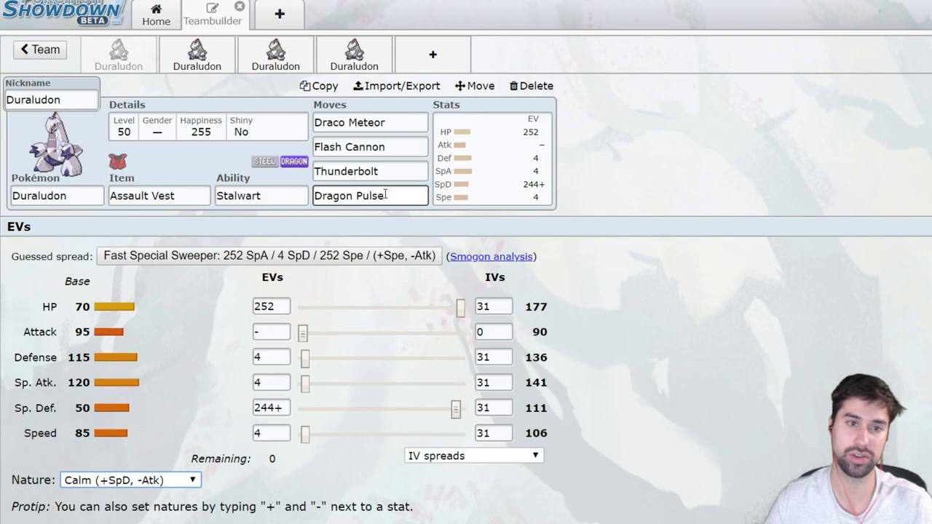
{"action": "type", "text": "metal"}
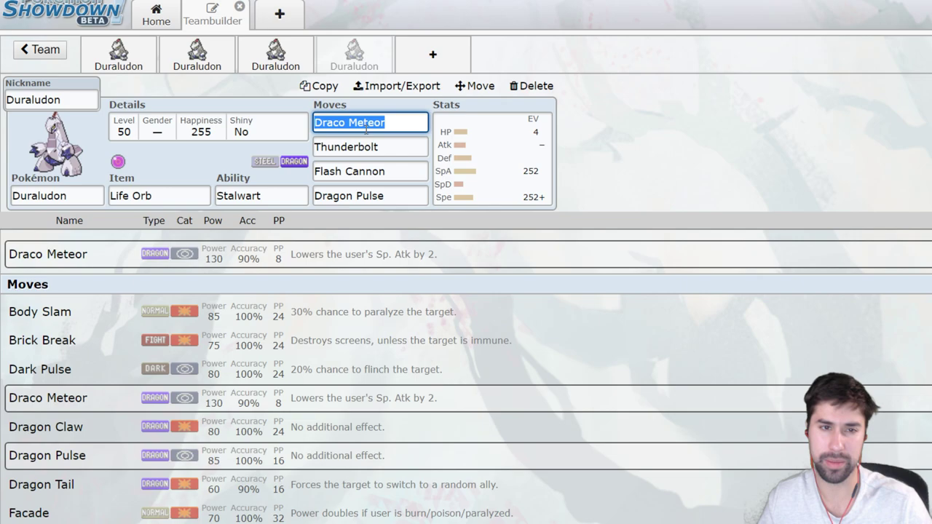
{"action": "type", "text": "sy"}
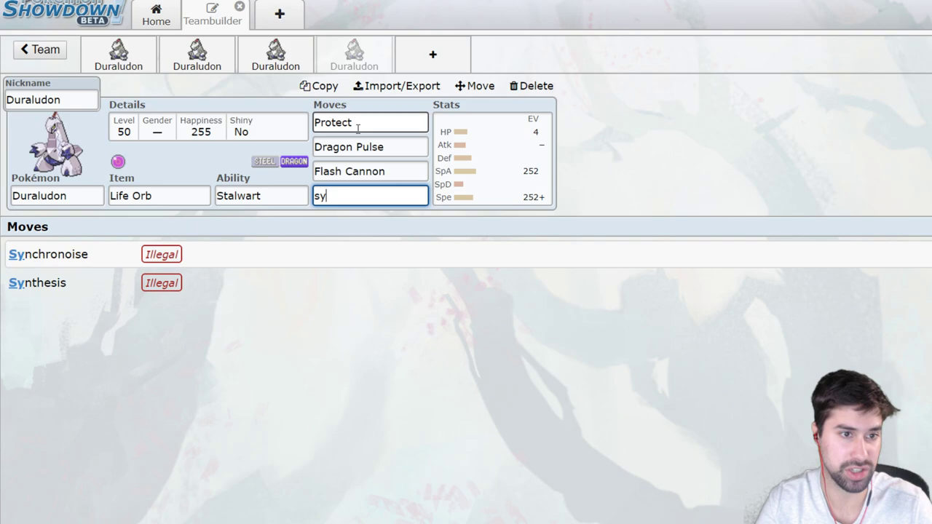